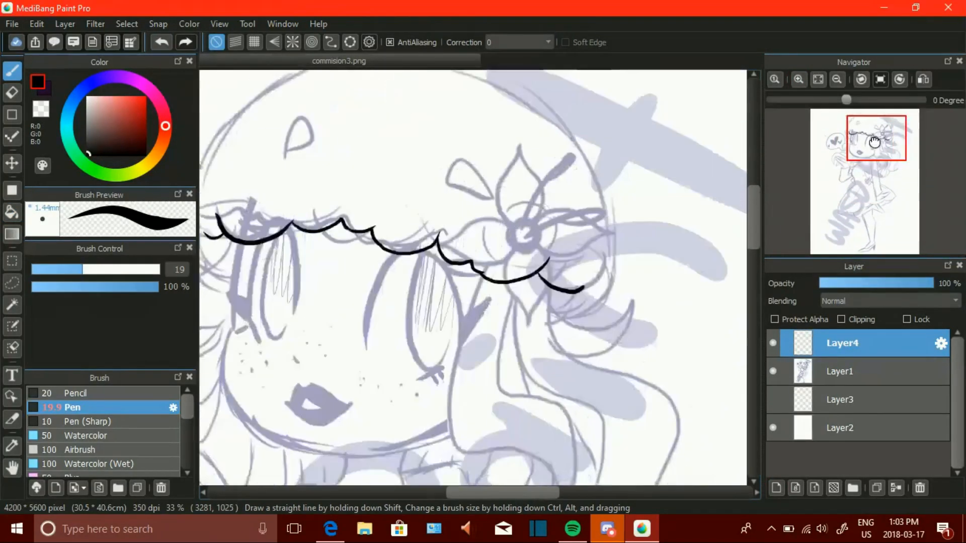
# Ink black lineart over the sketch for the scalloped fringe, eyes and face, then the arms and sleeves.
pyautogui.click(773, 371)
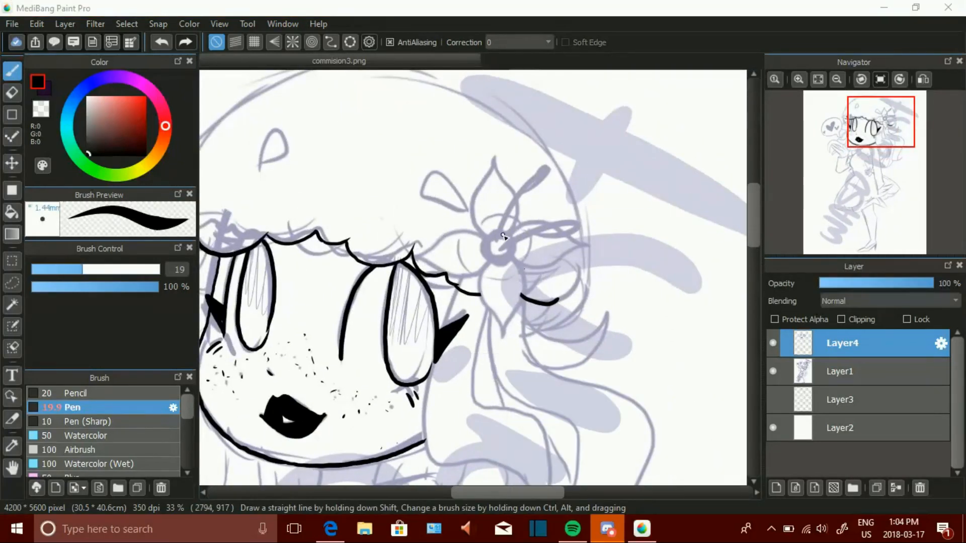
pyautogui.moveTo(487, 167); pyautogui.dragTo(502, 332)
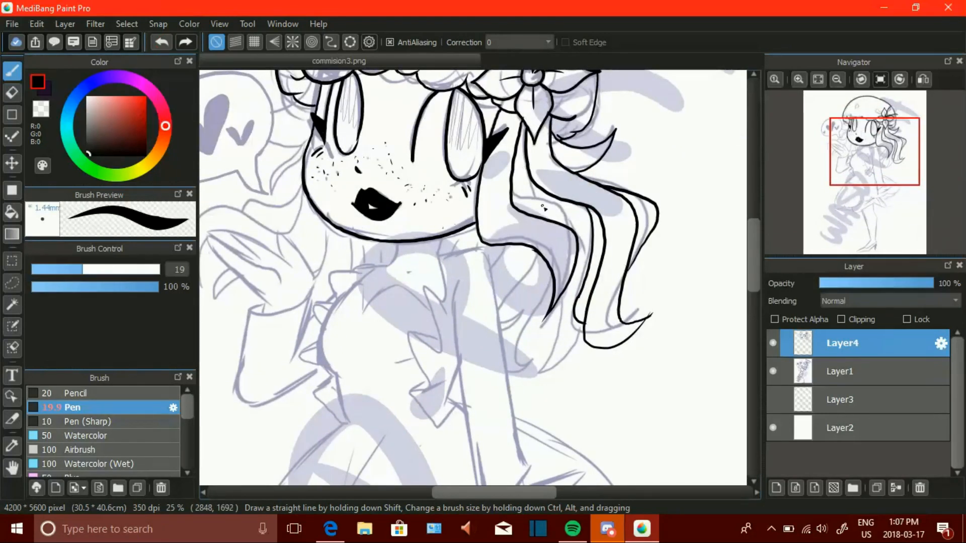
pyautogui.scroll(-3)
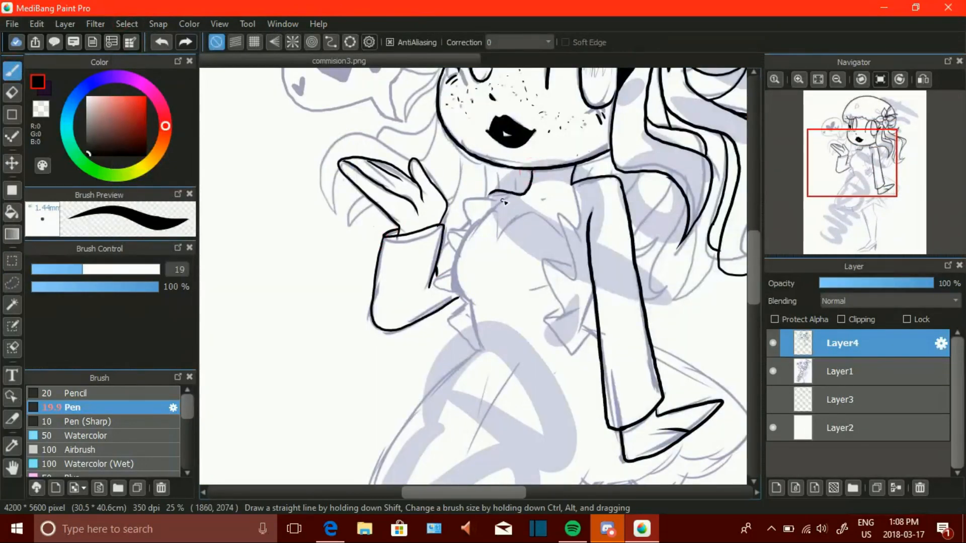
pyautogui.moveTo(493, 203); pyautogui.dragTo(567, 345)
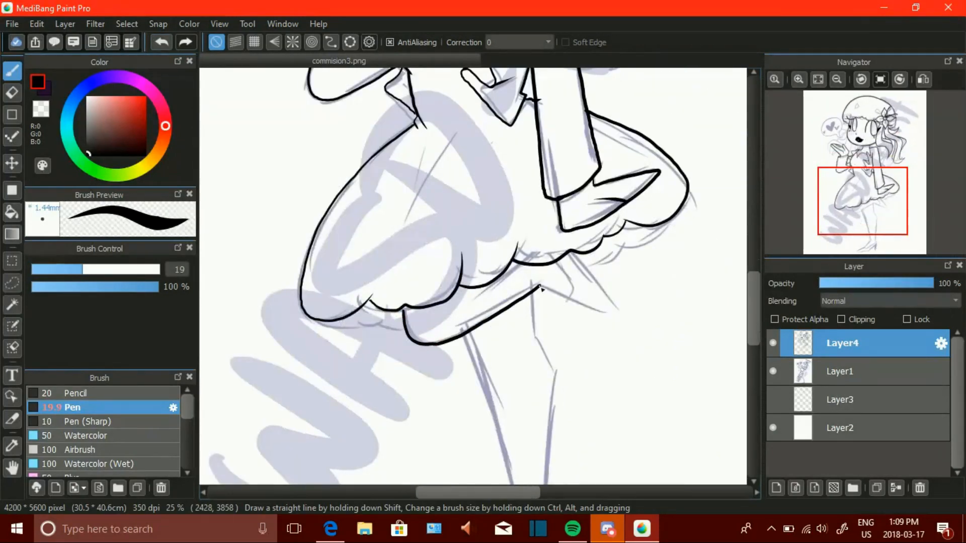
pyautogui.scroll(-3)
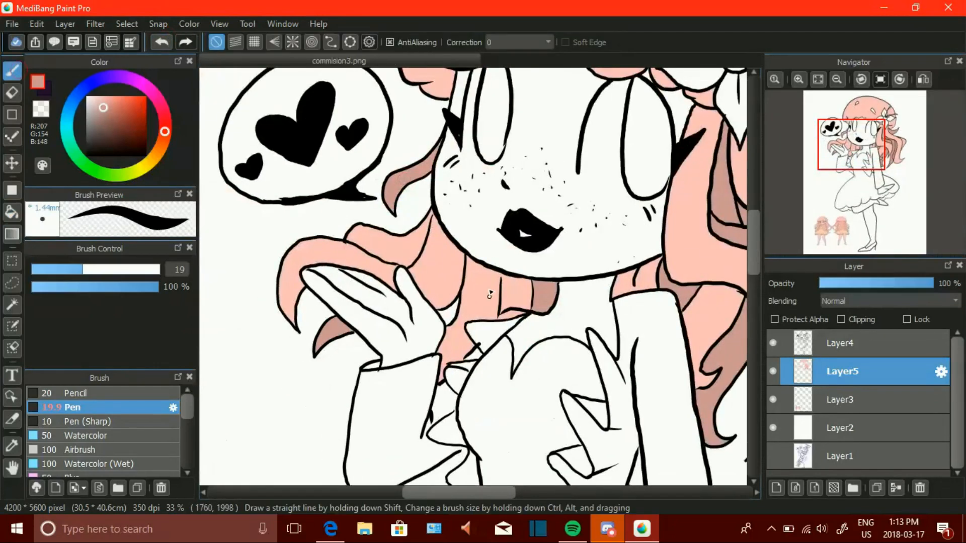
# Lay flat pink colour into the hair areas on a layer beneath the lineart.
pyautogui.click(12, 212)
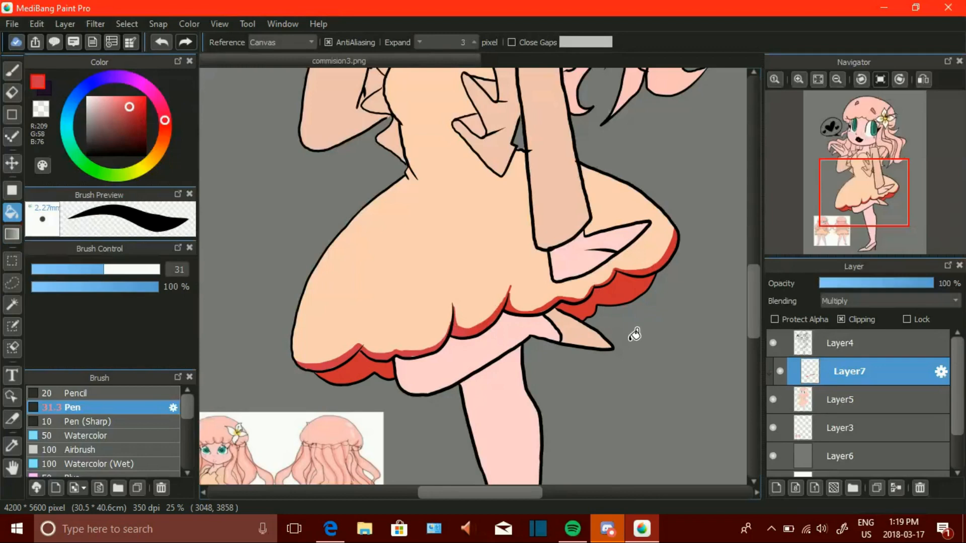
# Brush red Multiply shading beside the flower, along the hair's right edge, and on the long strands and collar.
pyautogui.scroll(-3)
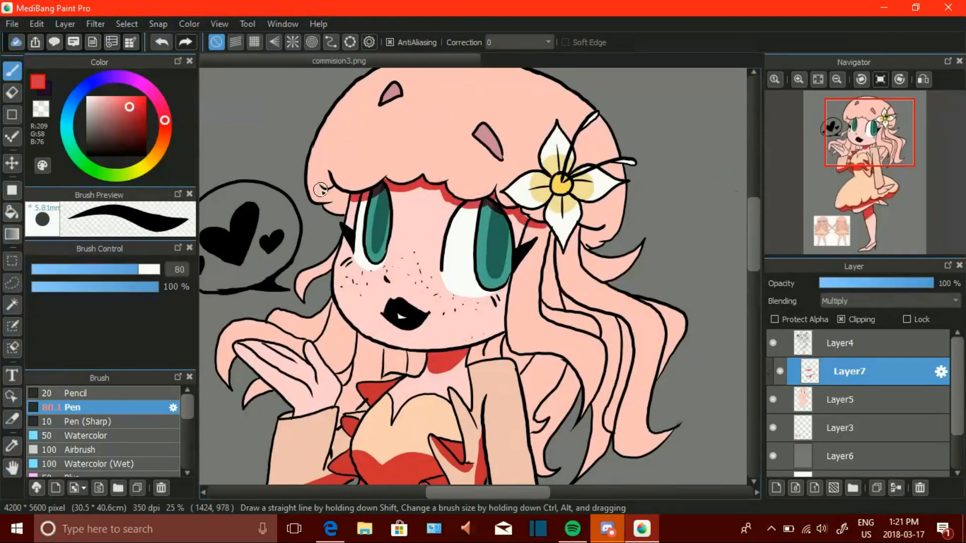
pyautogui.moveTo(320, 191); pyautogui.dragTo(493, 222)
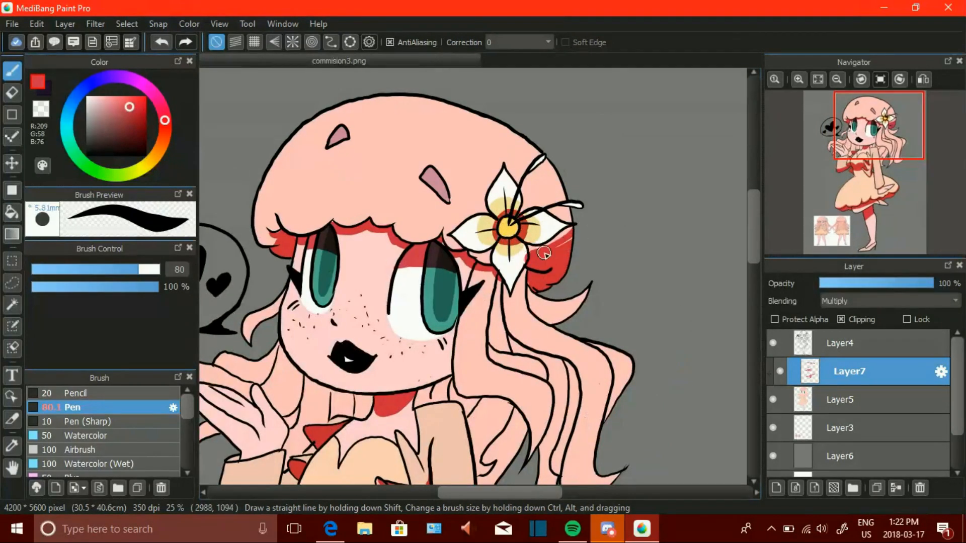
pyautogui.moveTo(542, 253); pyautogui.dragTo(547, 163)
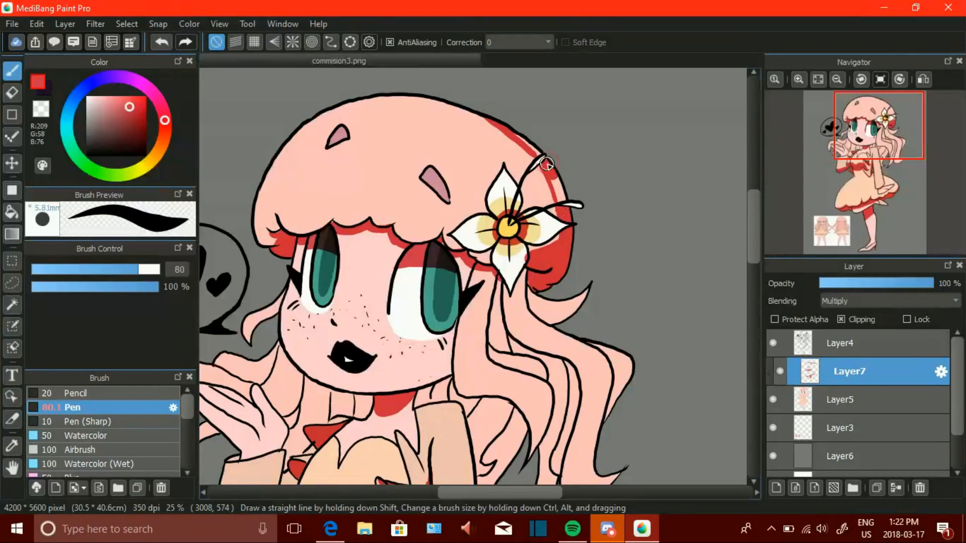
pyautogui.scroll(-3)
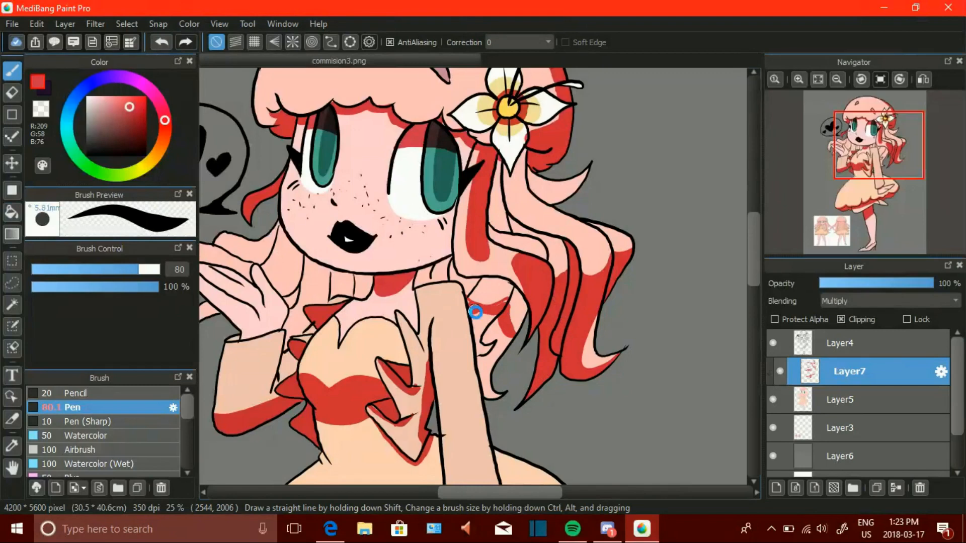
pyautogui.moveTo(475, 312); pyautogui.dragTo(466, 250)
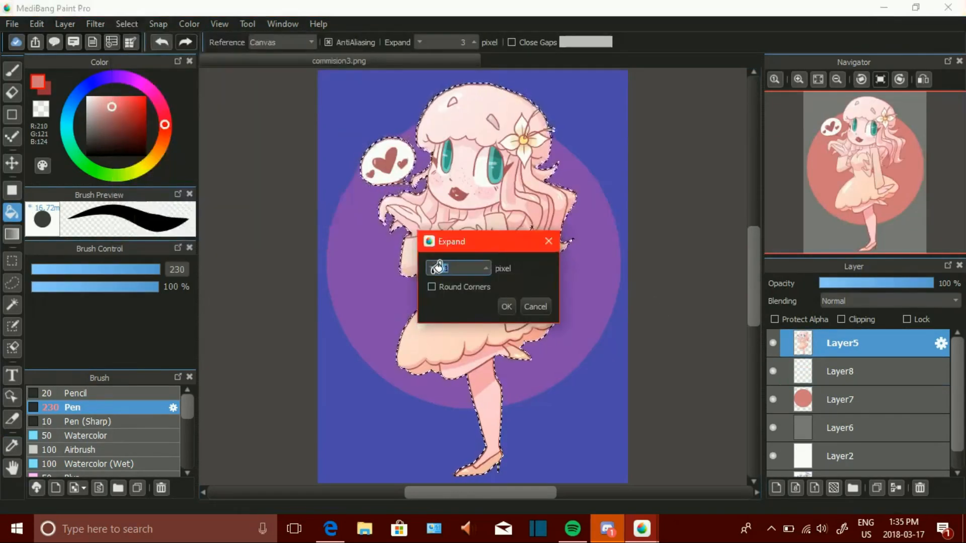
# Set the selection expand amount for the white outline, adjust the Gaussian Blur on the bokeh dots, and move to the upper dots layer.
pyautogui.click(505, 307)
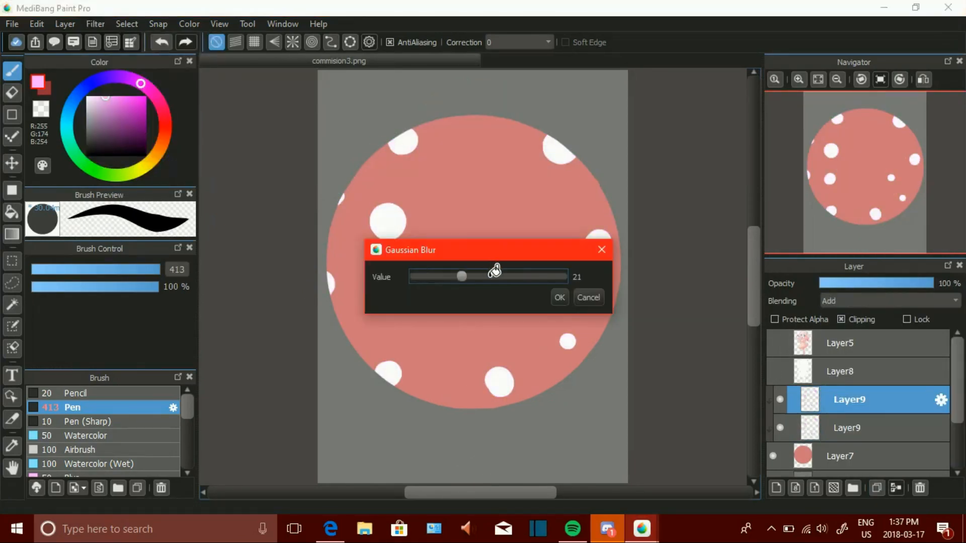
pyautogui.click(557, 297)
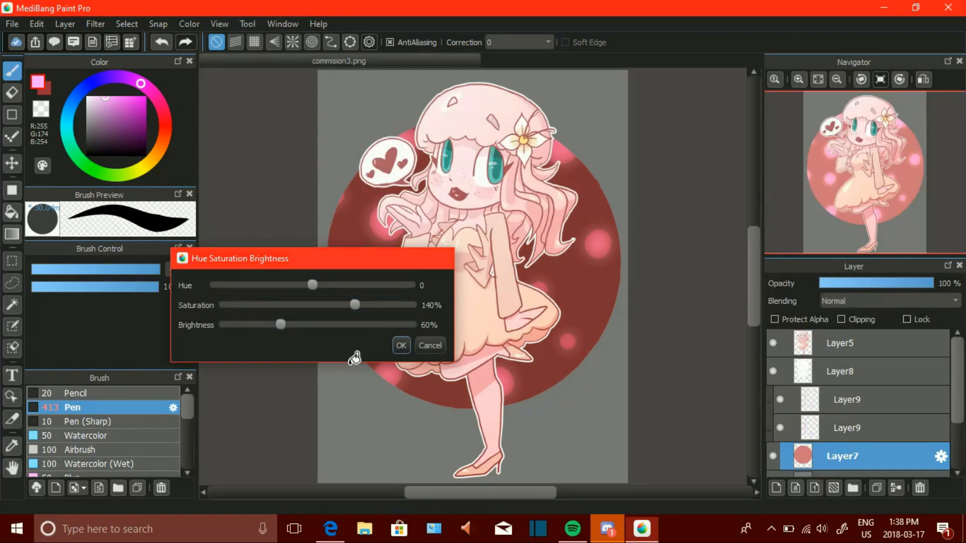
pyautogui.click(401, 345)
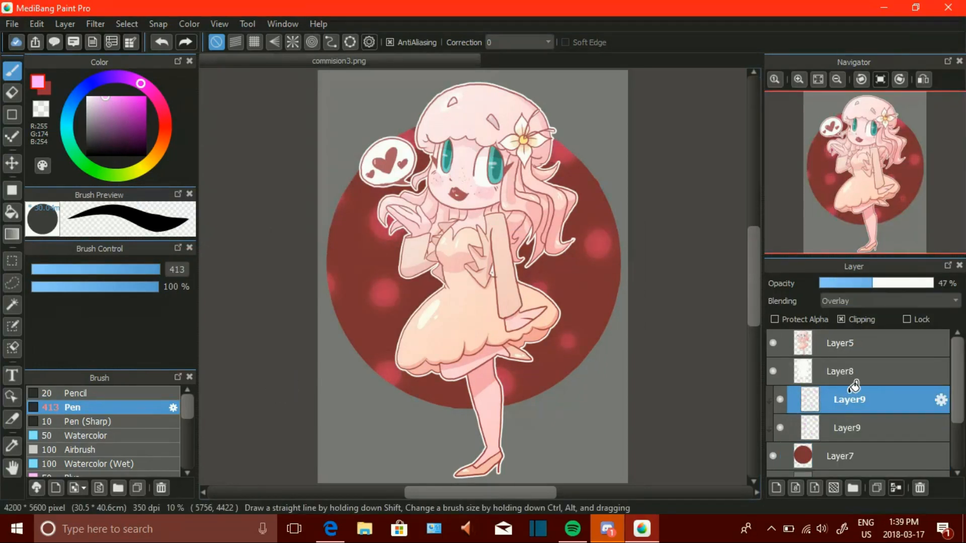